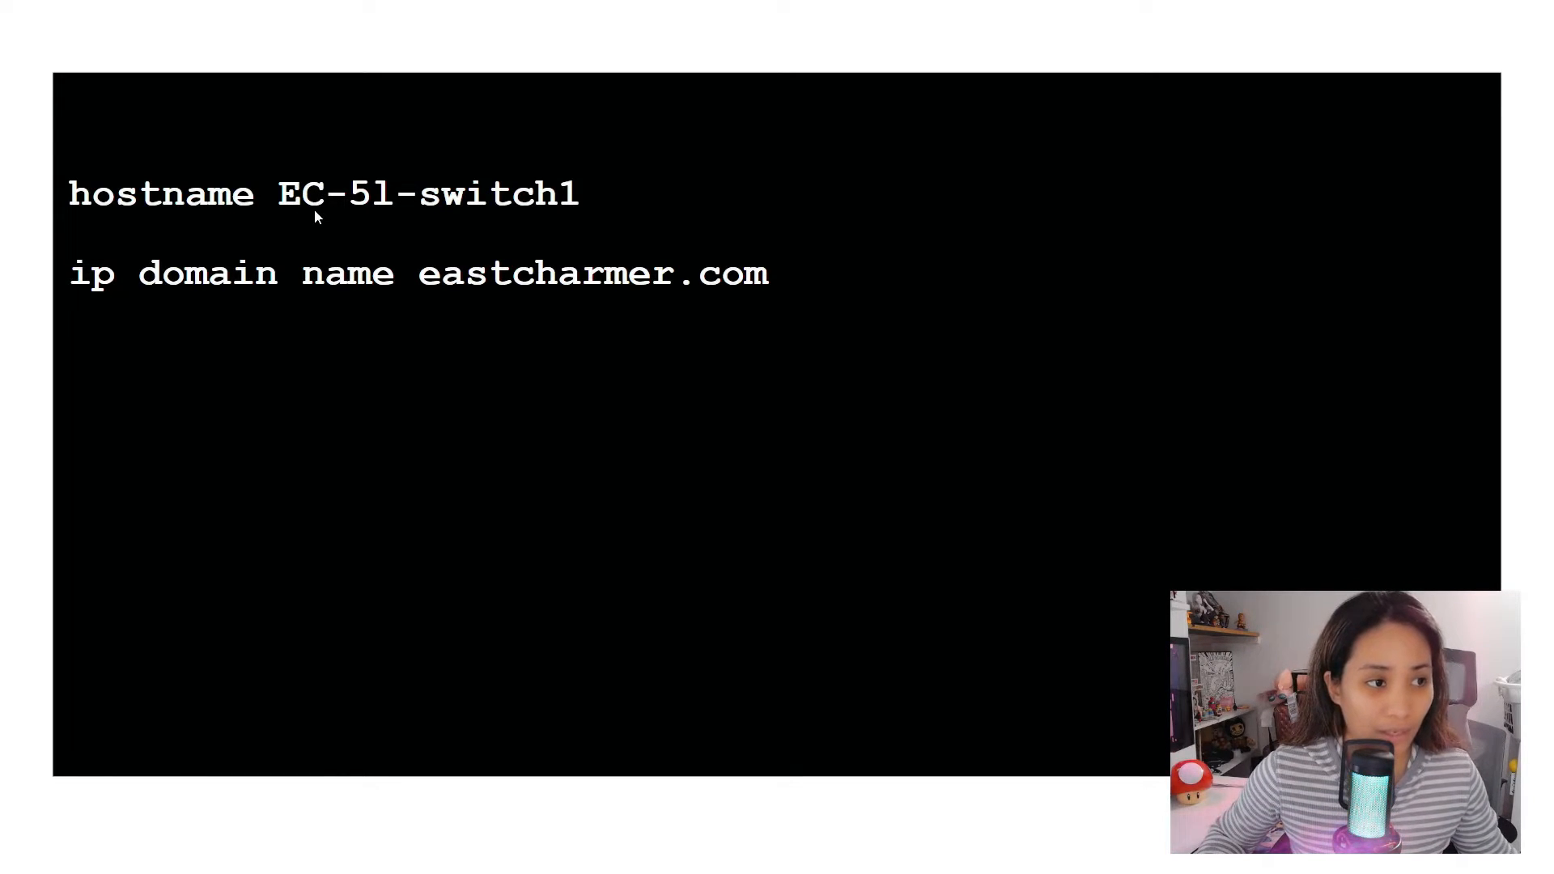
mouse_move(390, 221)
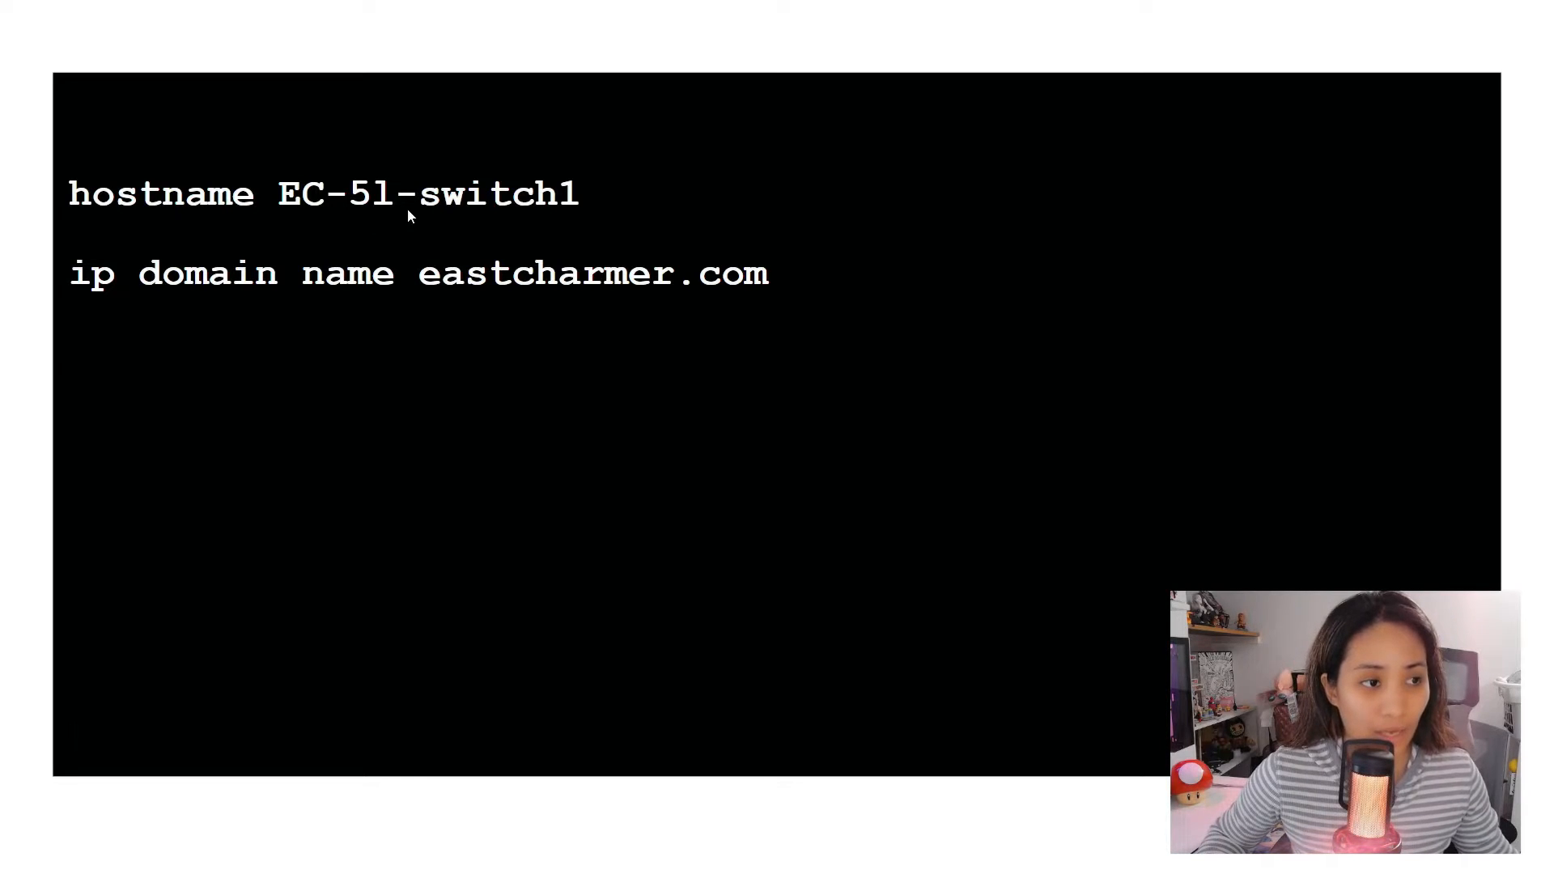
mouse_move(542, 215)
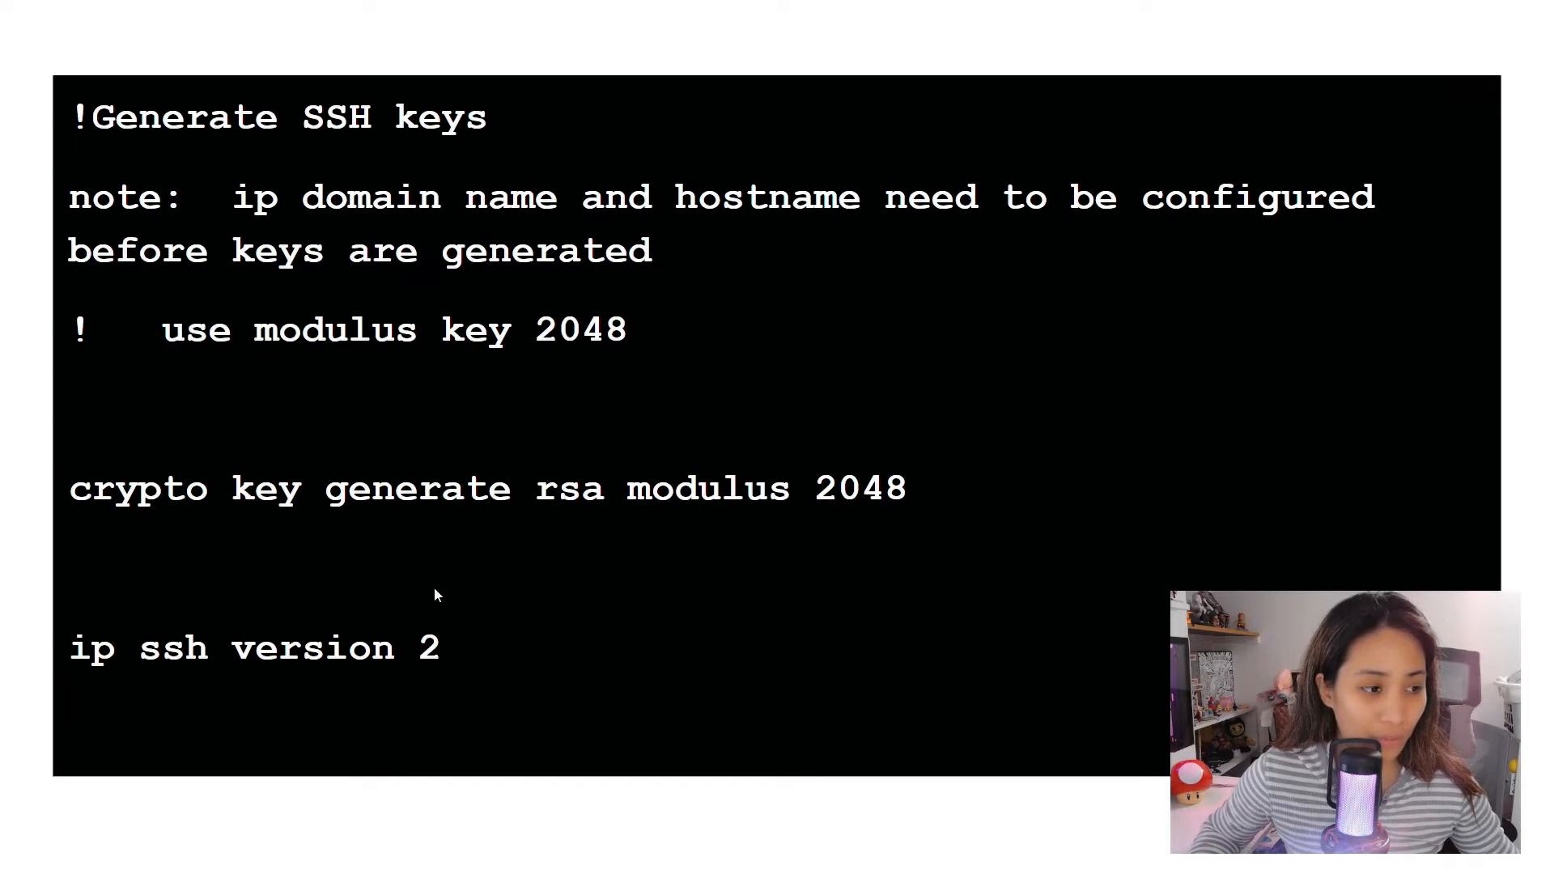
mouse_move(479, 682)
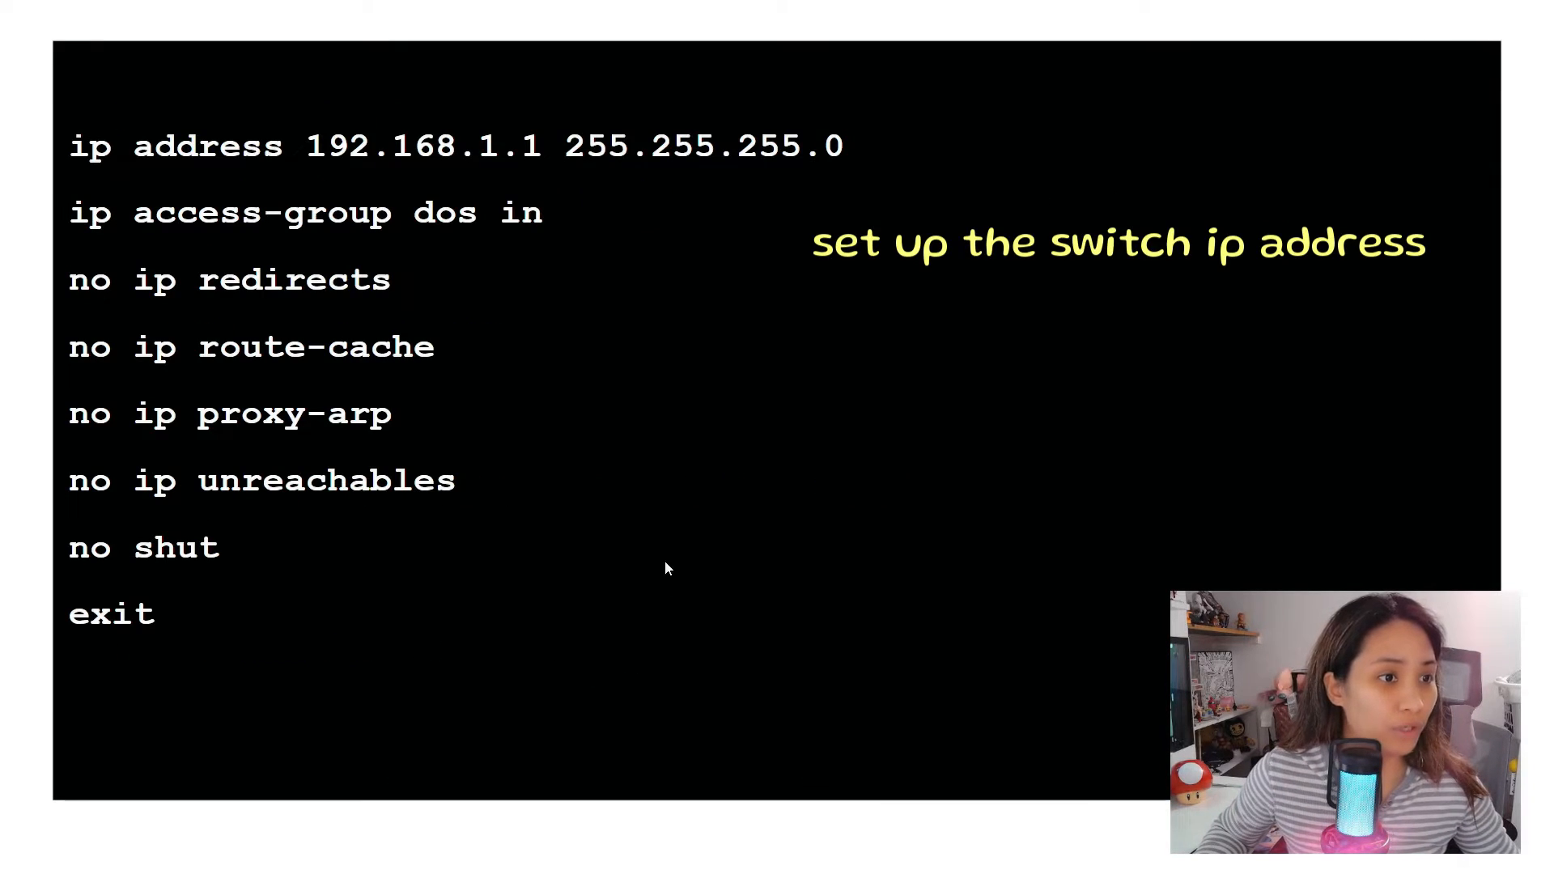
mouse_move(255, 198)
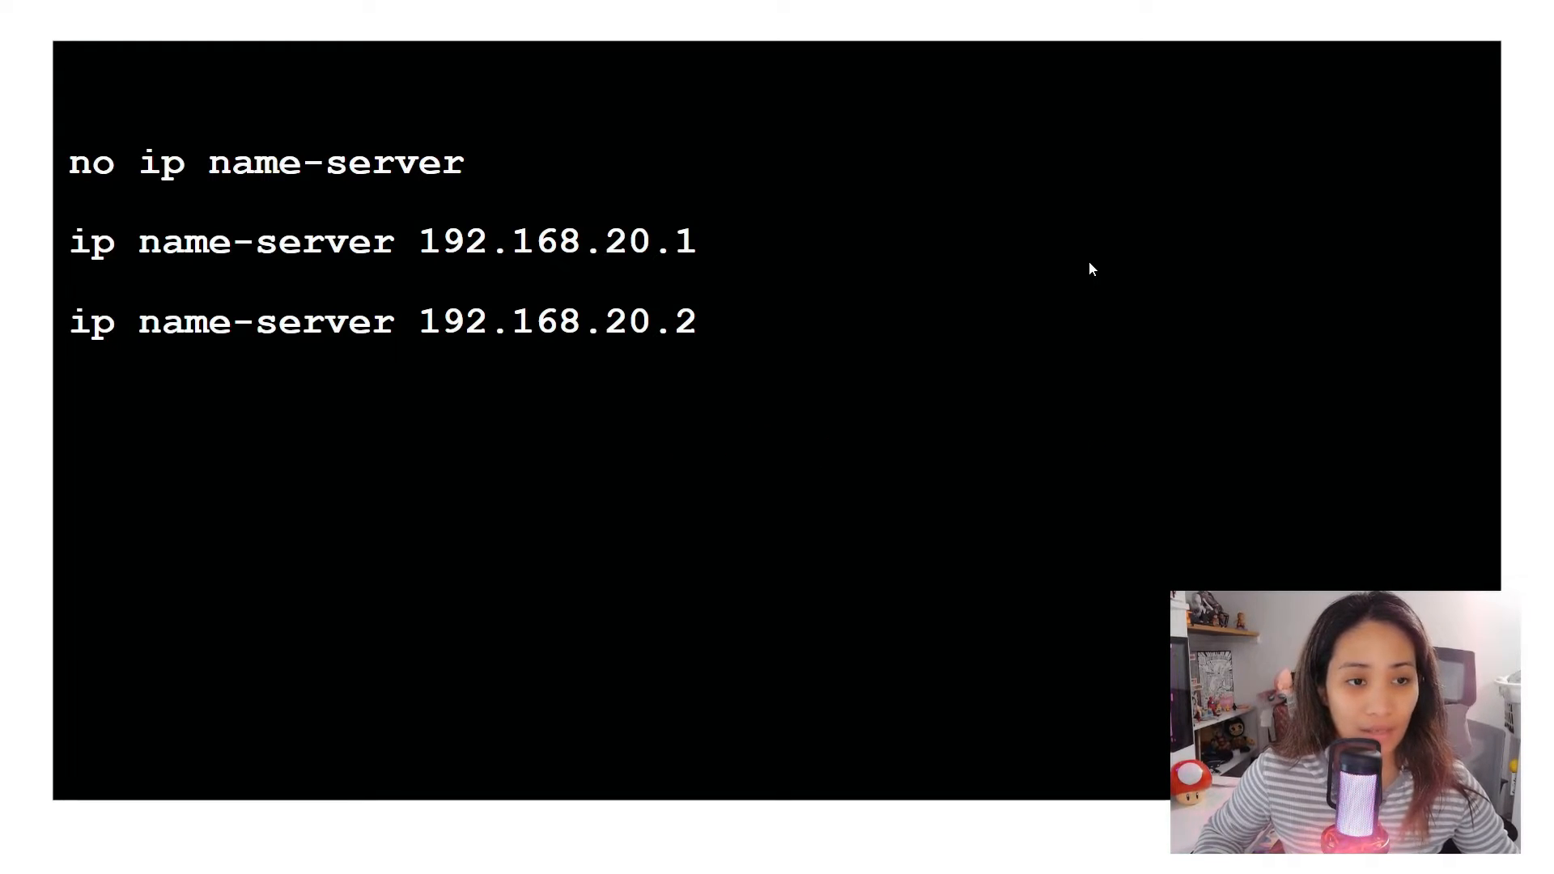
mouse_move(1353, 359)
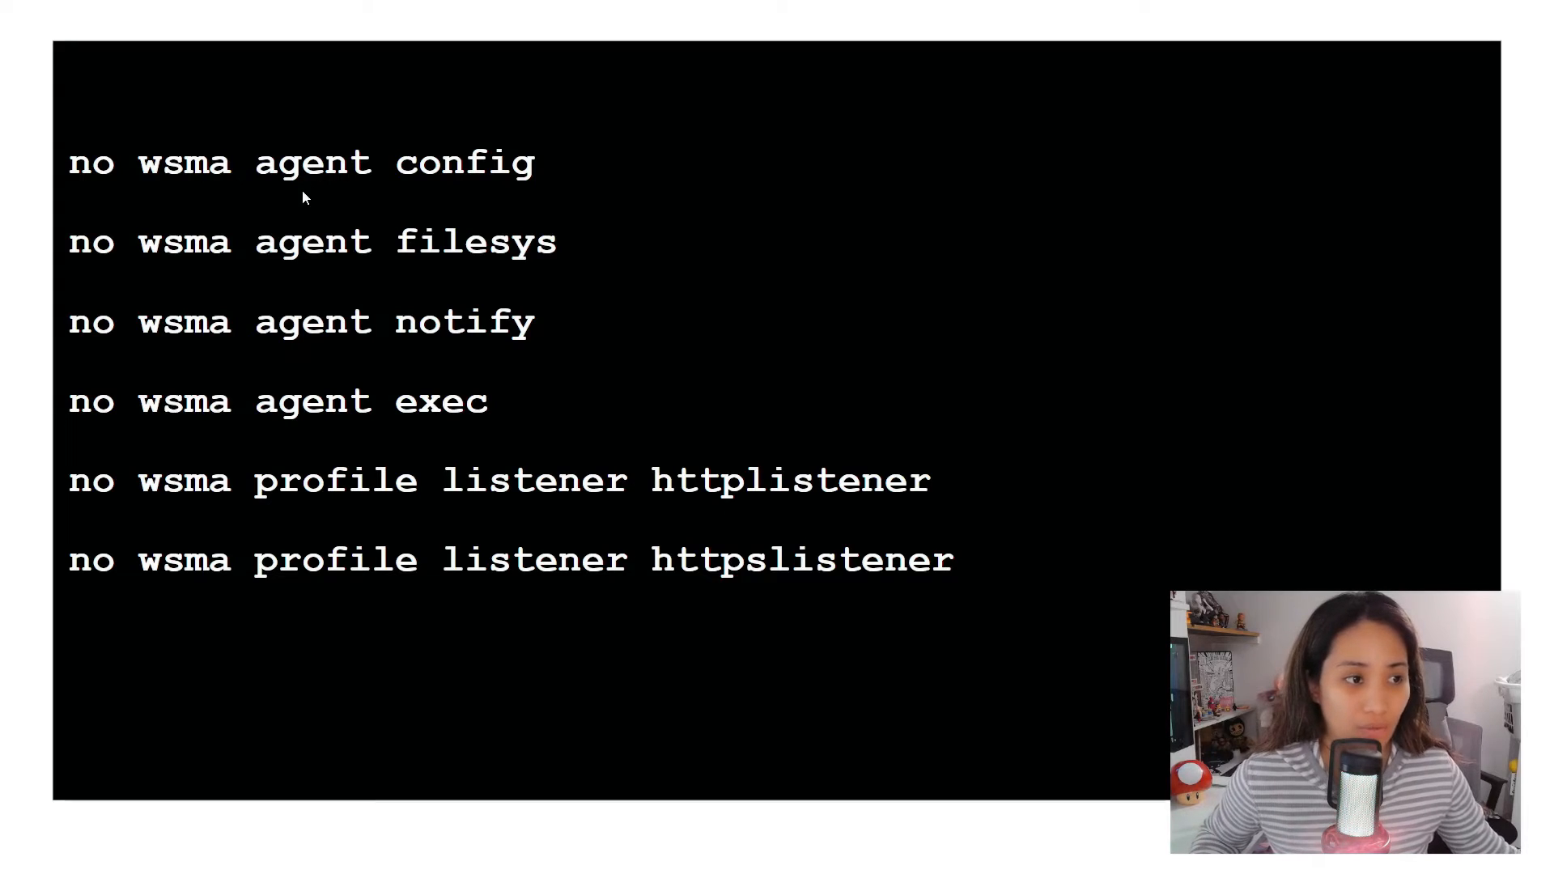
mouse_move(839, 357)
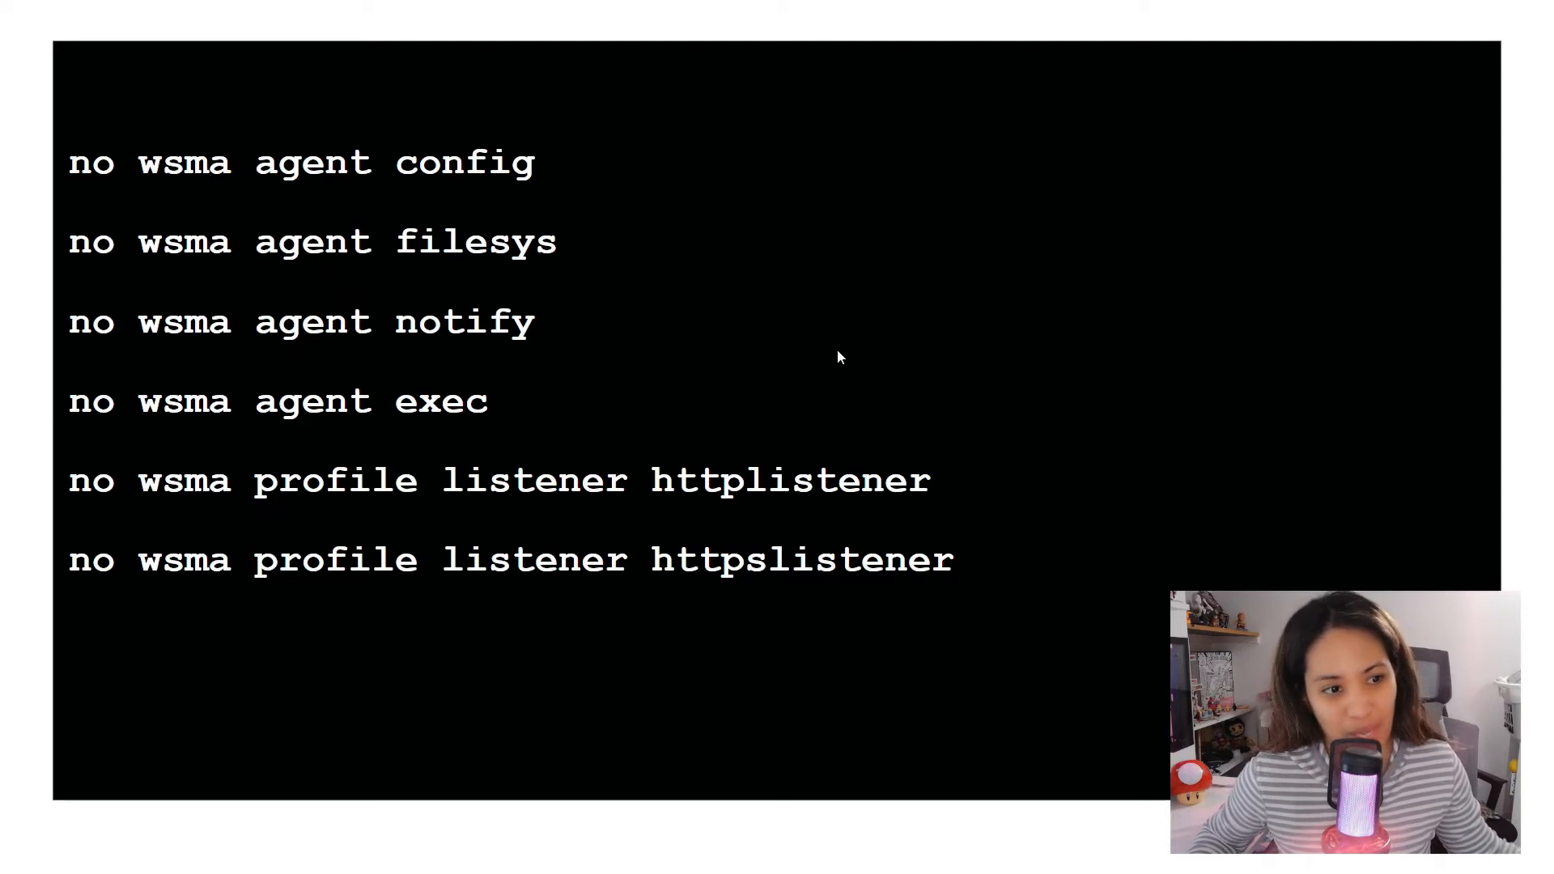
mouse_move(1023, 356)
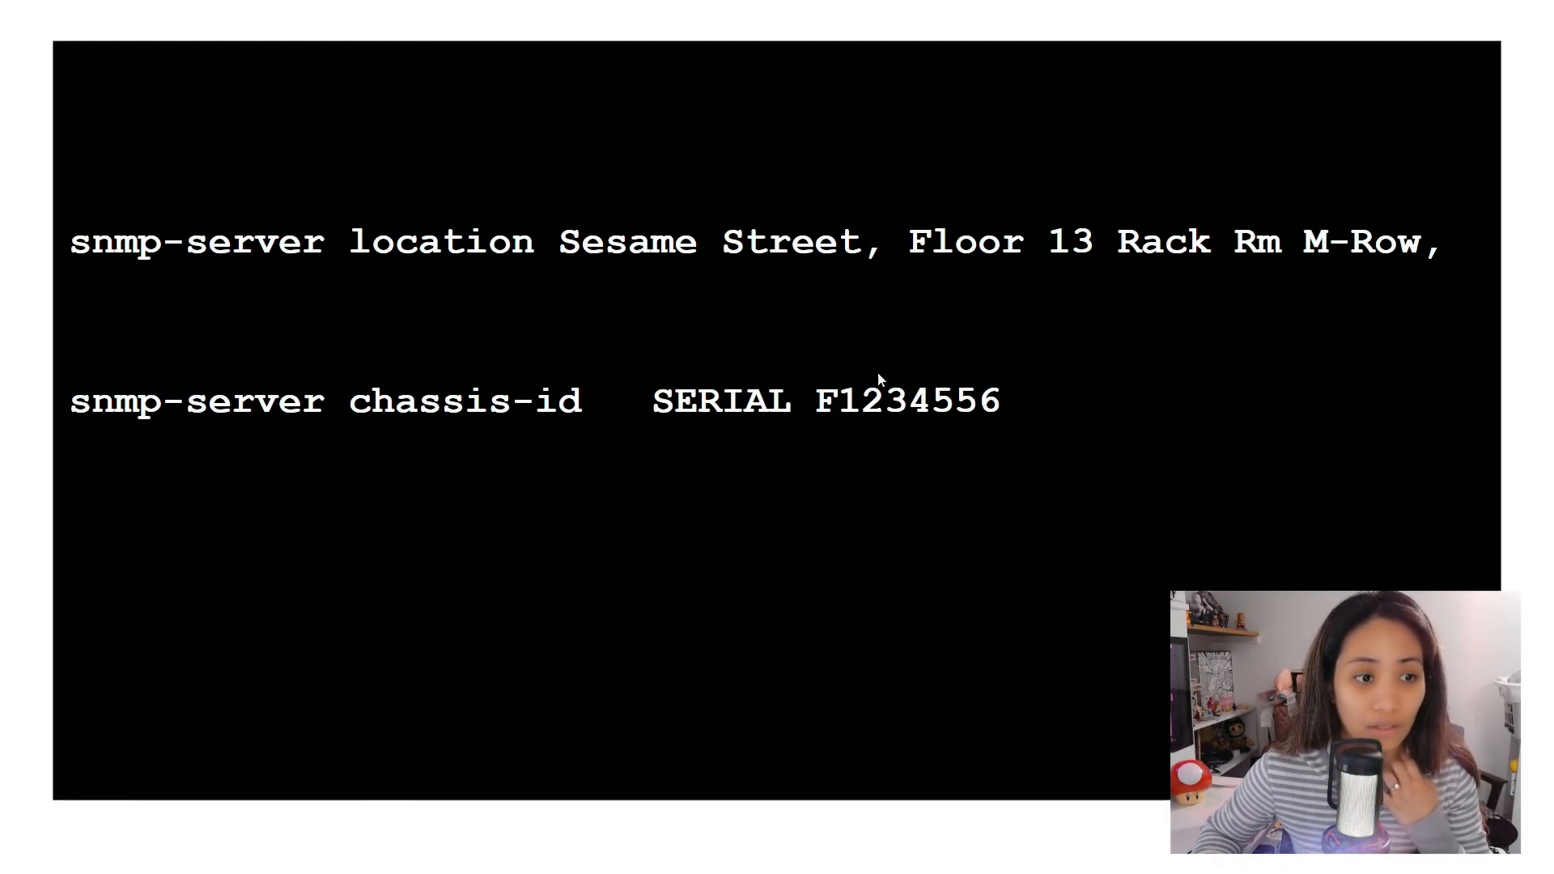
mouse_move(928, 421)
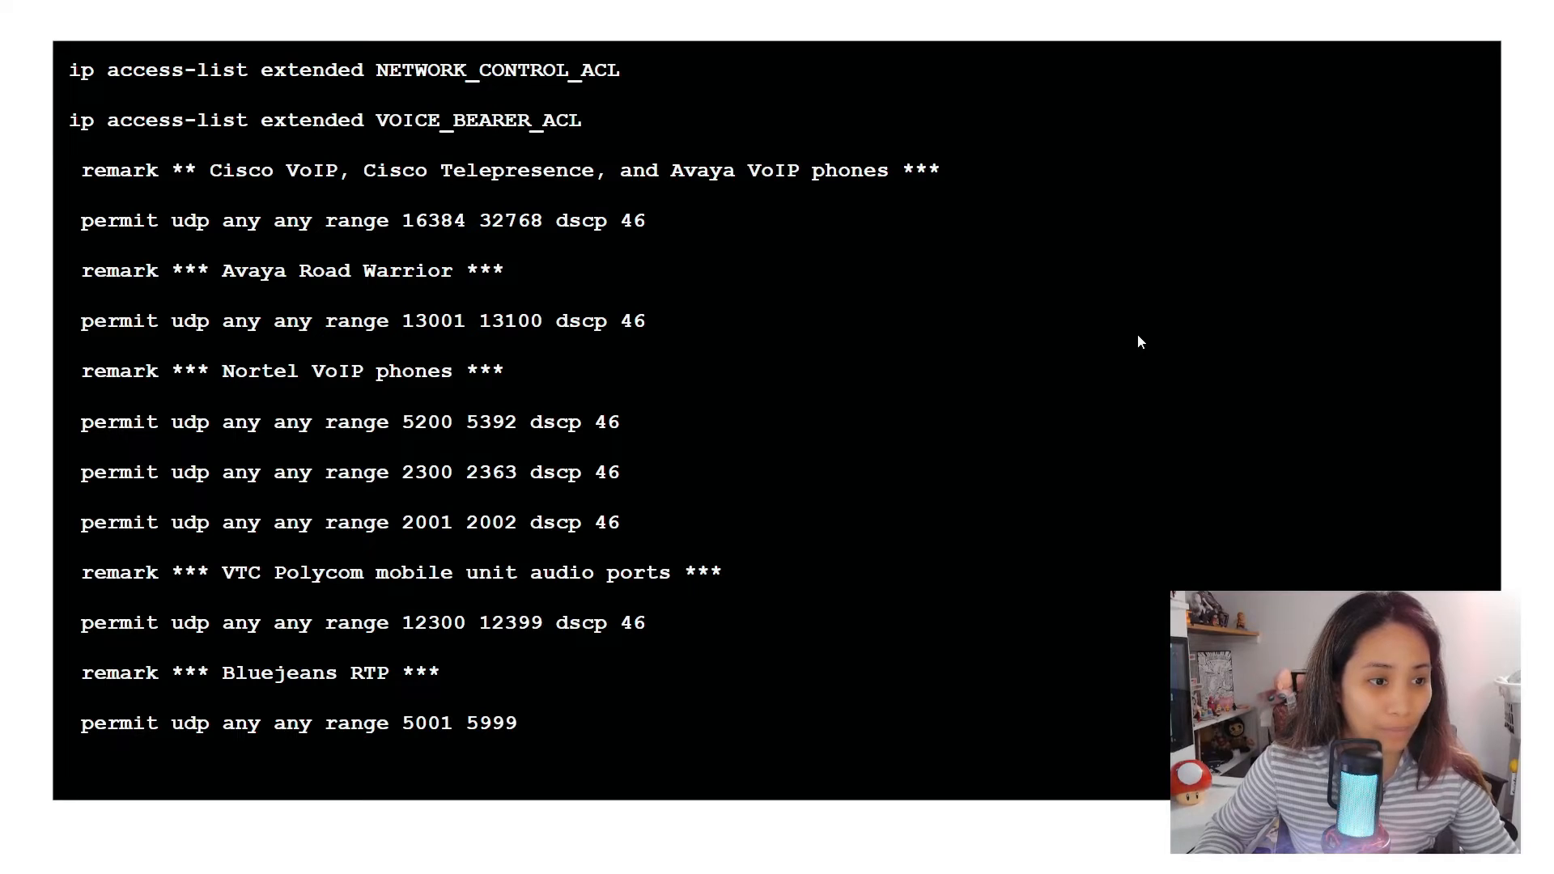
mouse_move(1149, 337)
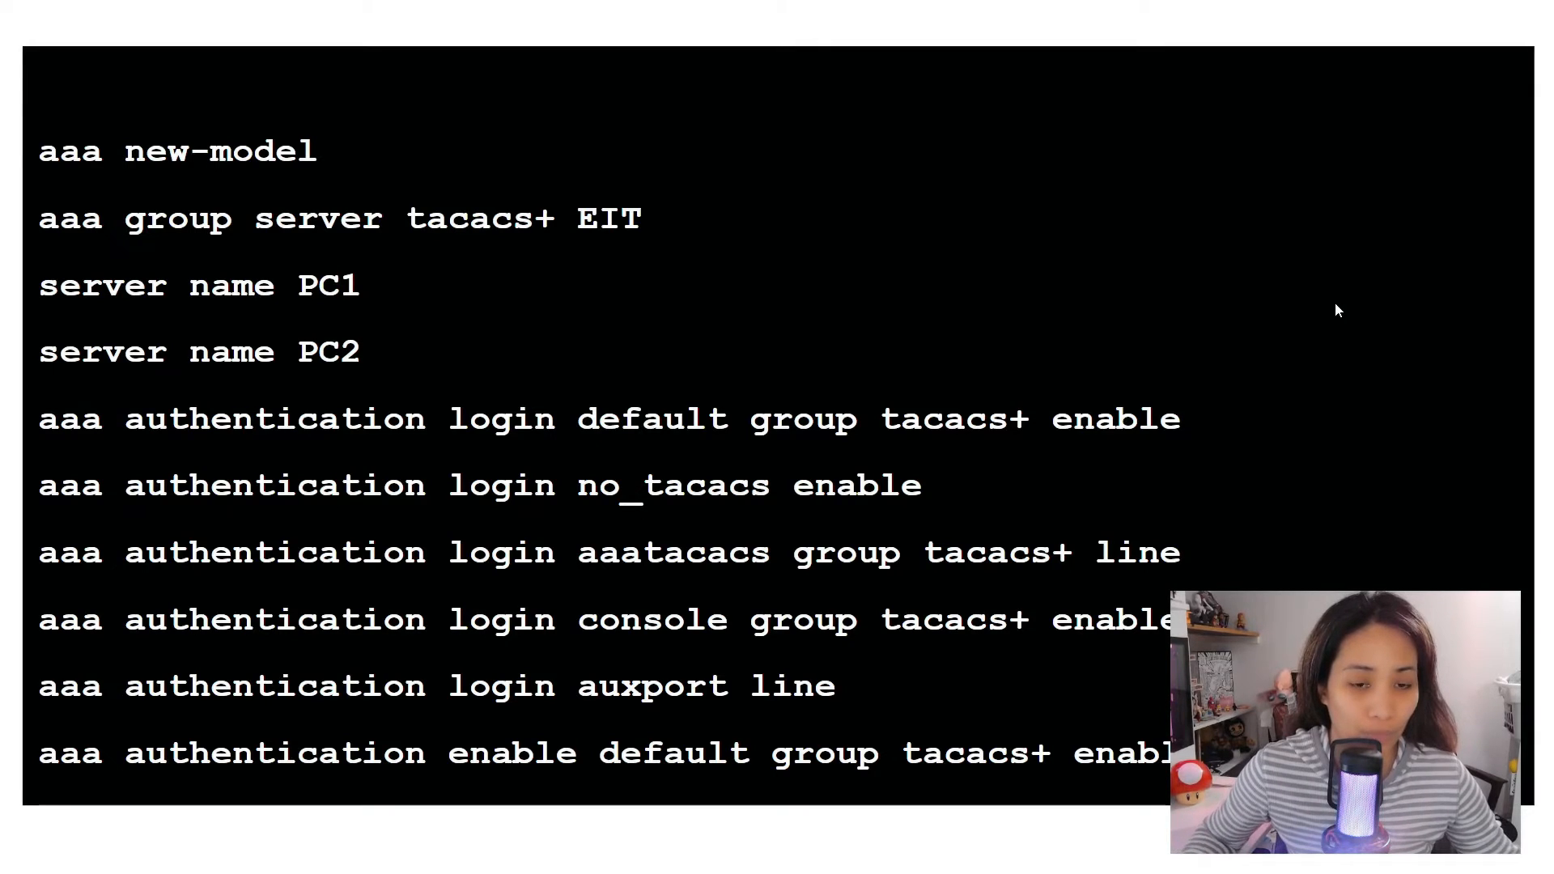
mouse_move(1272, 356)
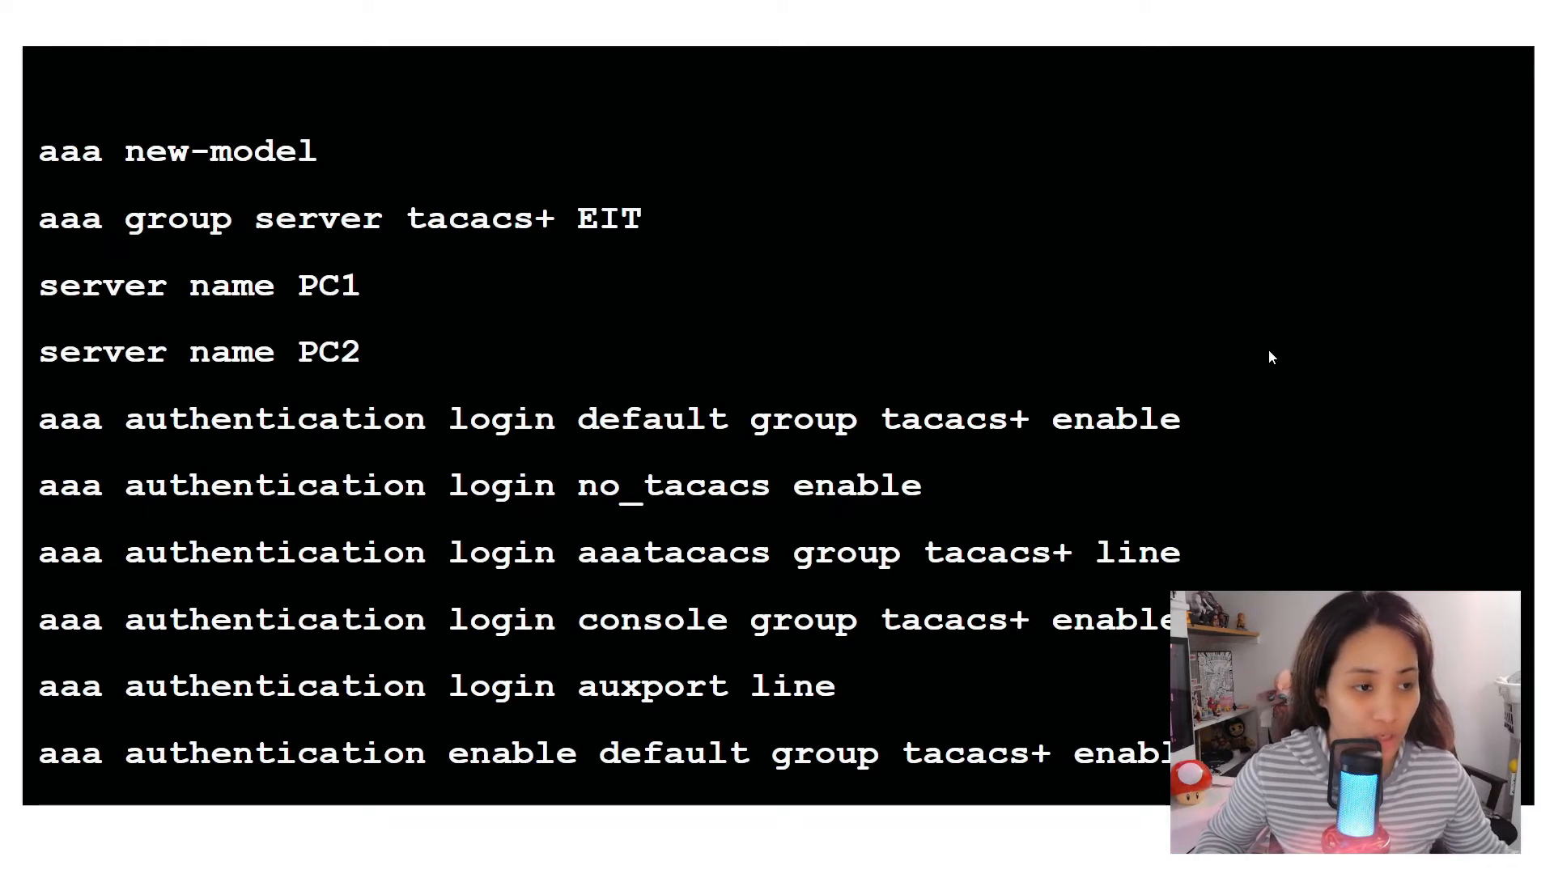
mouse_move(1109, 346)
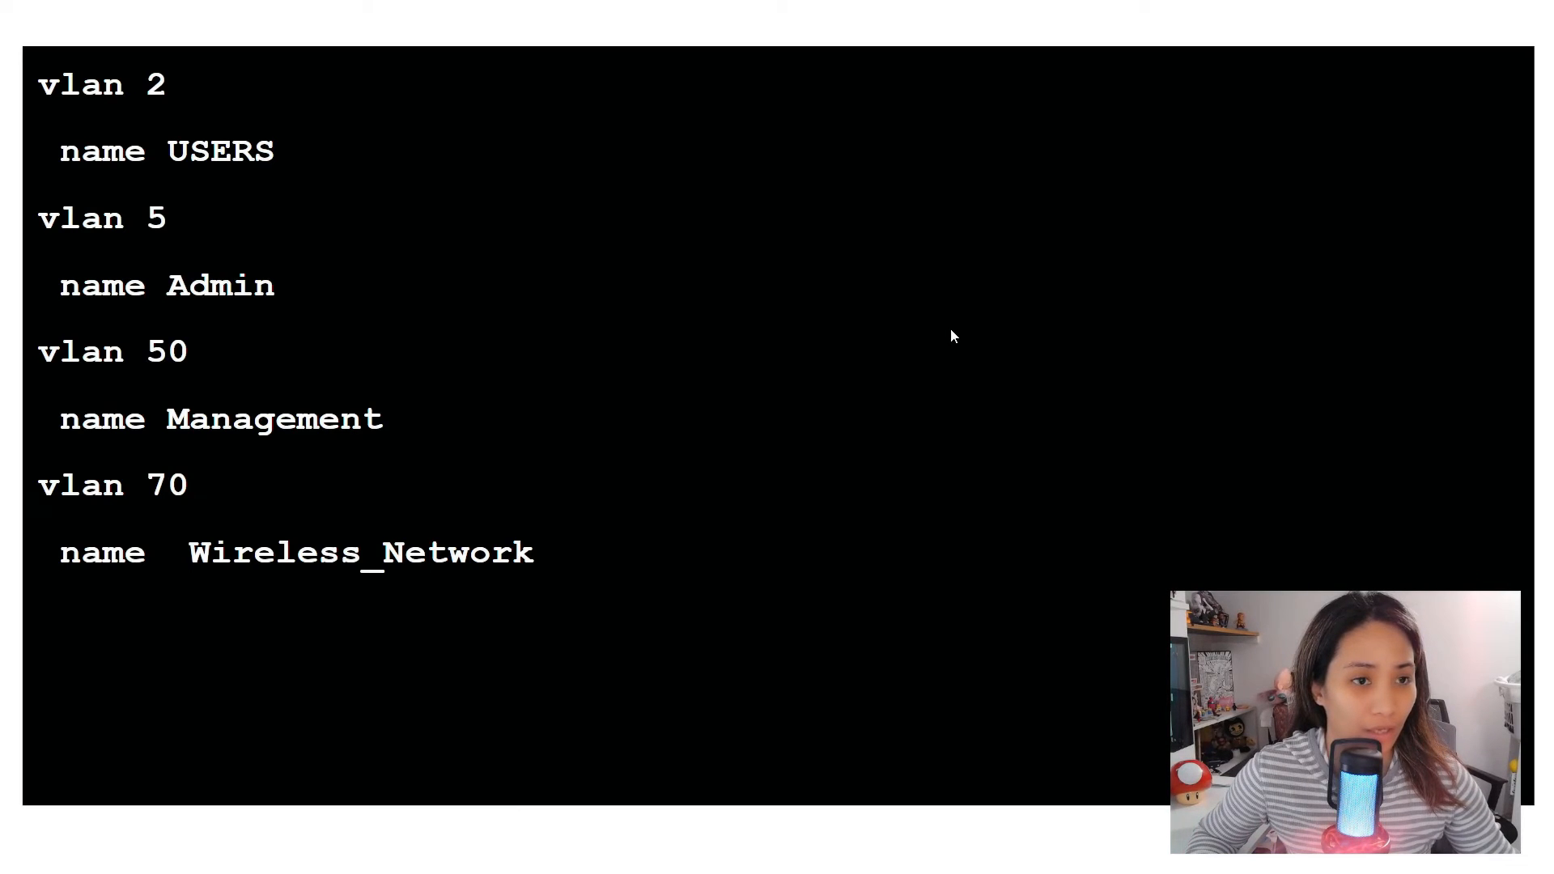
mouse_move(966, 314)
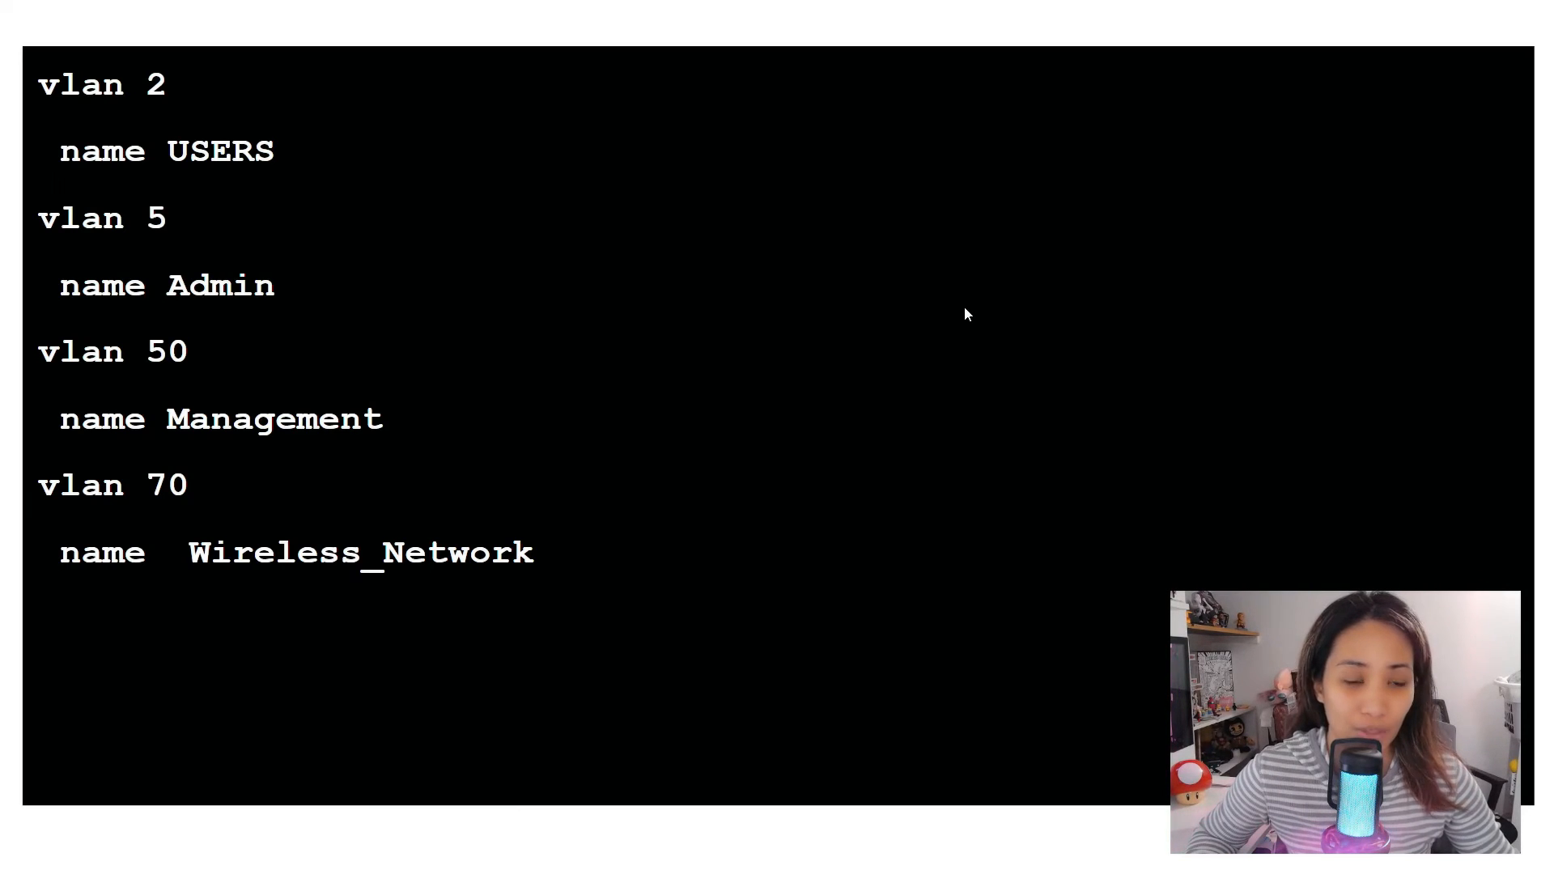
mouse_move(1080, 267)
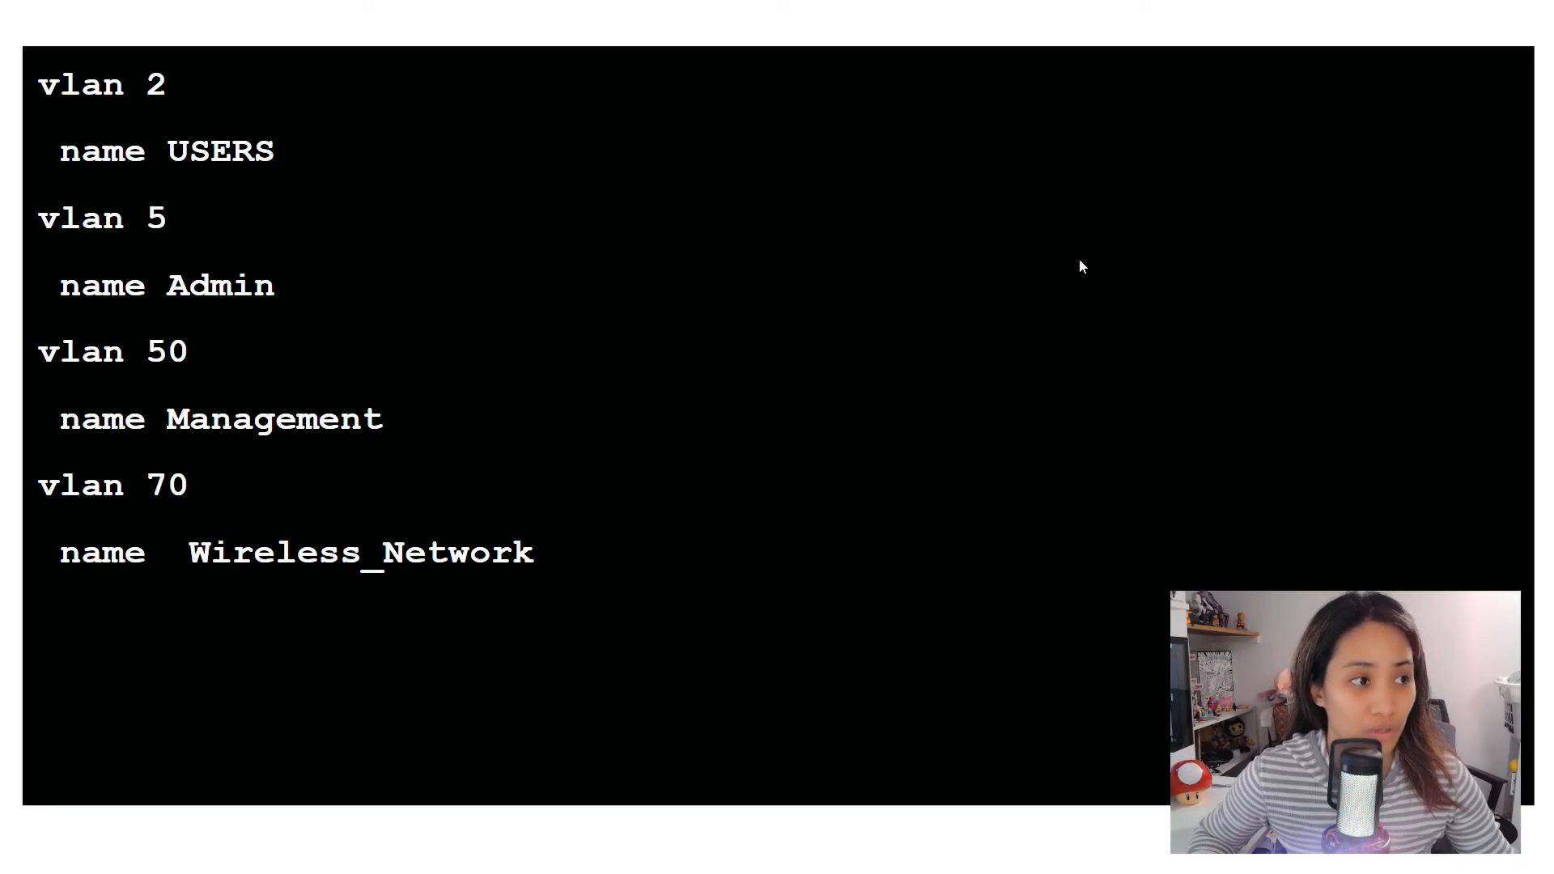
mouse_move(255, 100)
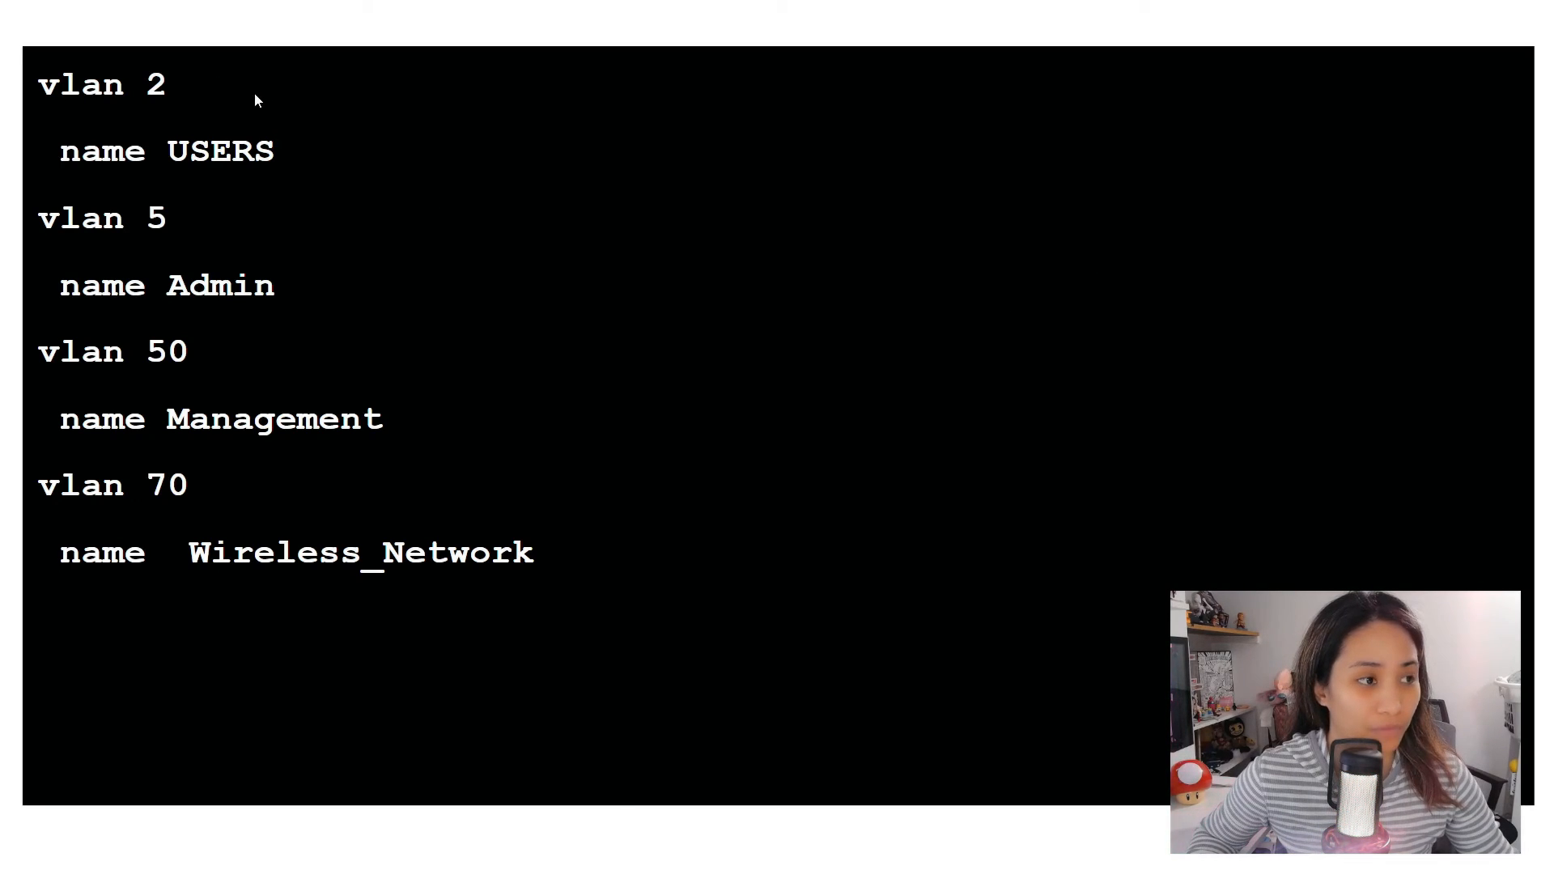
mouse_move(1120, 385)
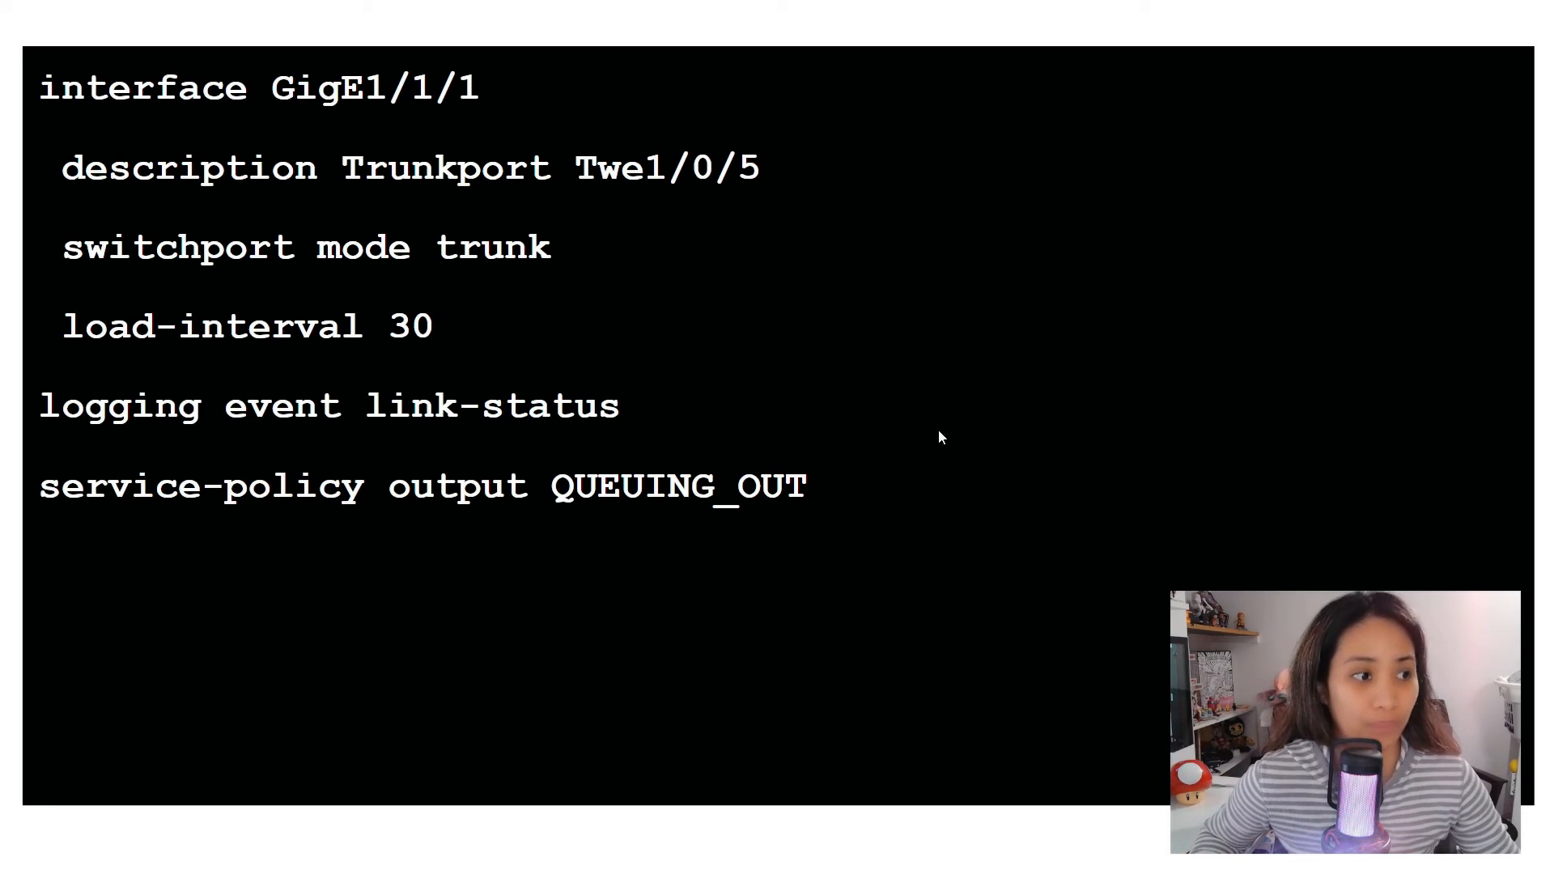
mouse_move(1217, 513)
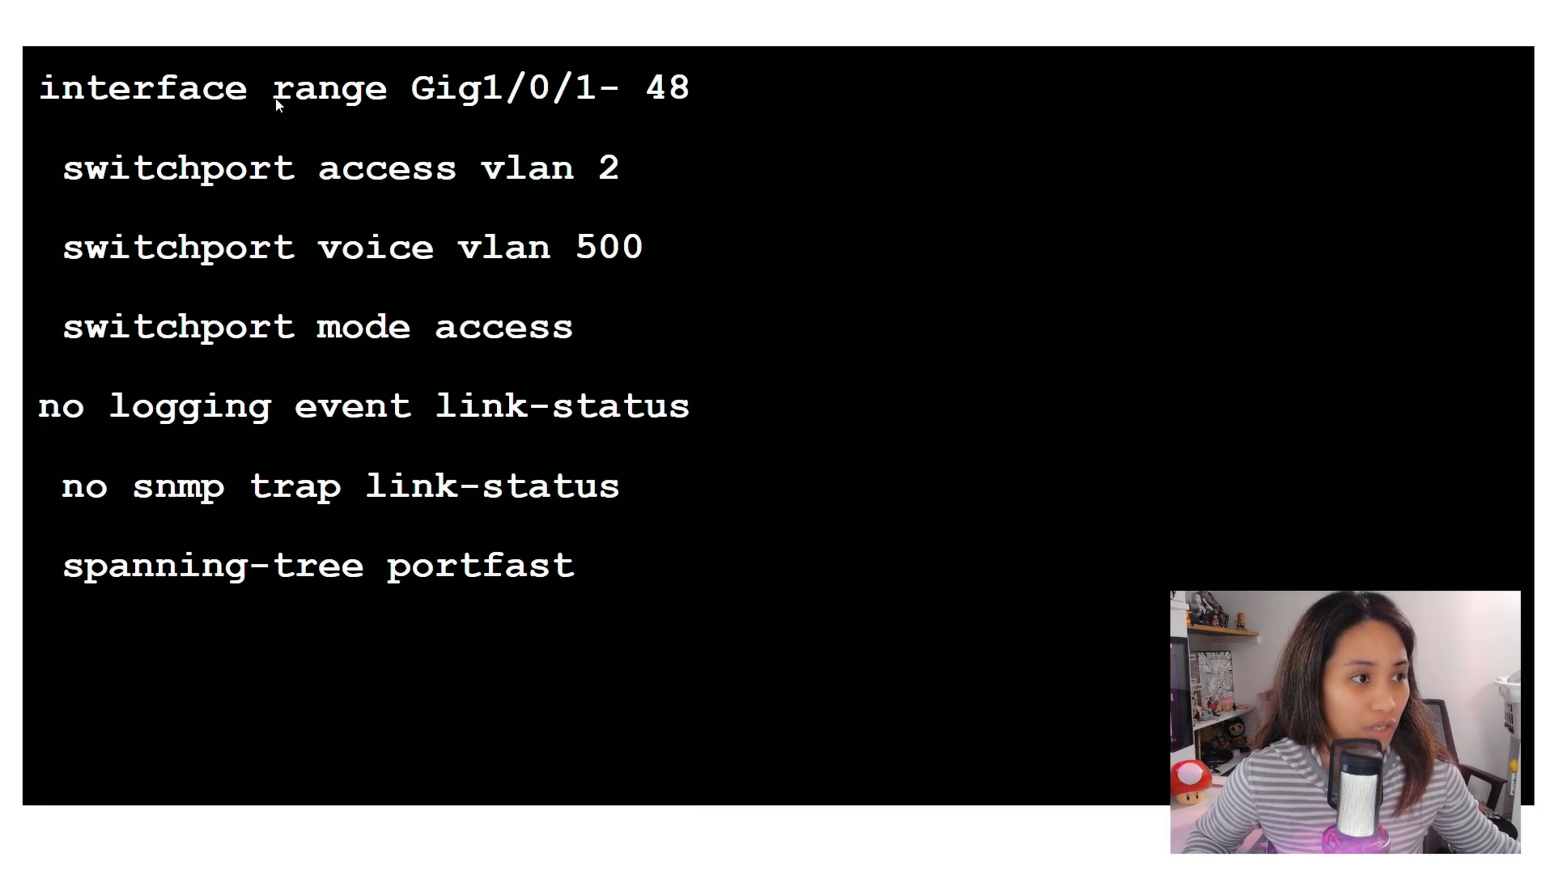
mouse_move(780, 94)
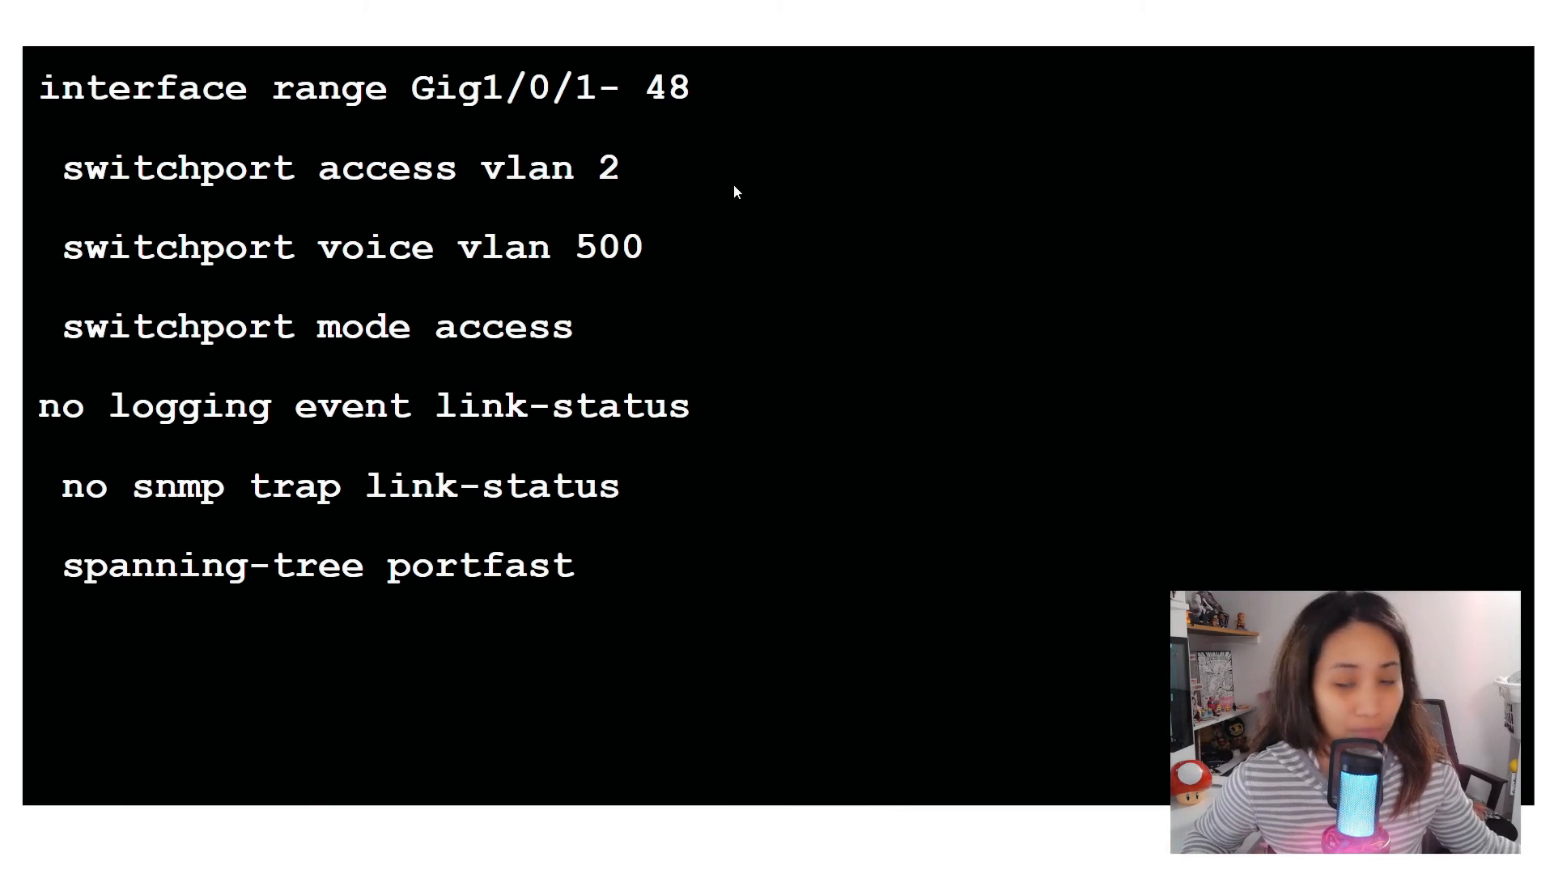
mouse_move(793, 149)
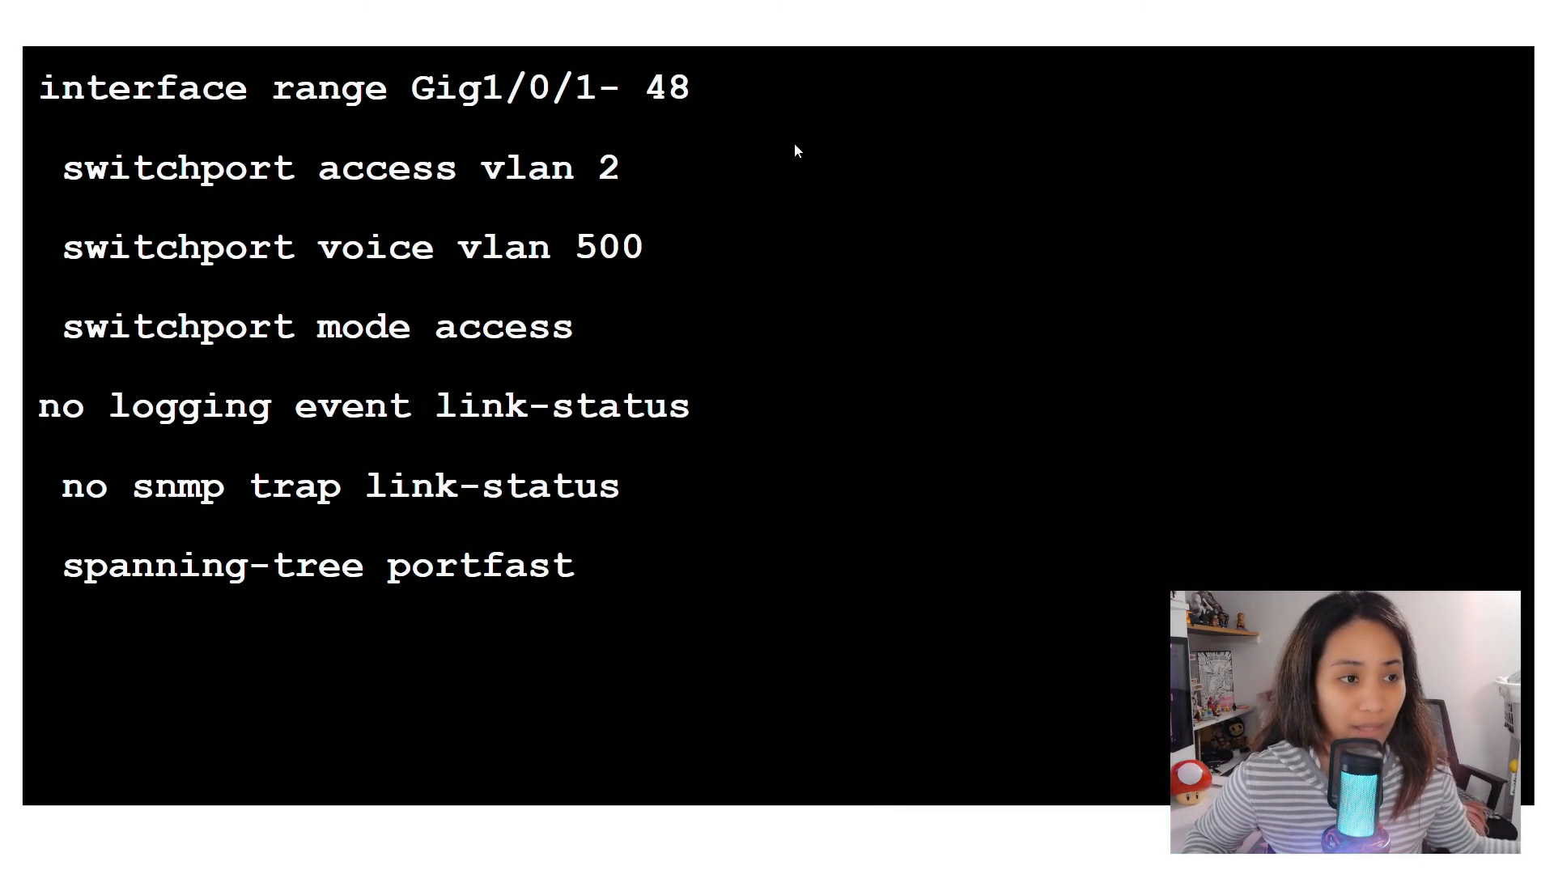
mouse_move(644, 329)
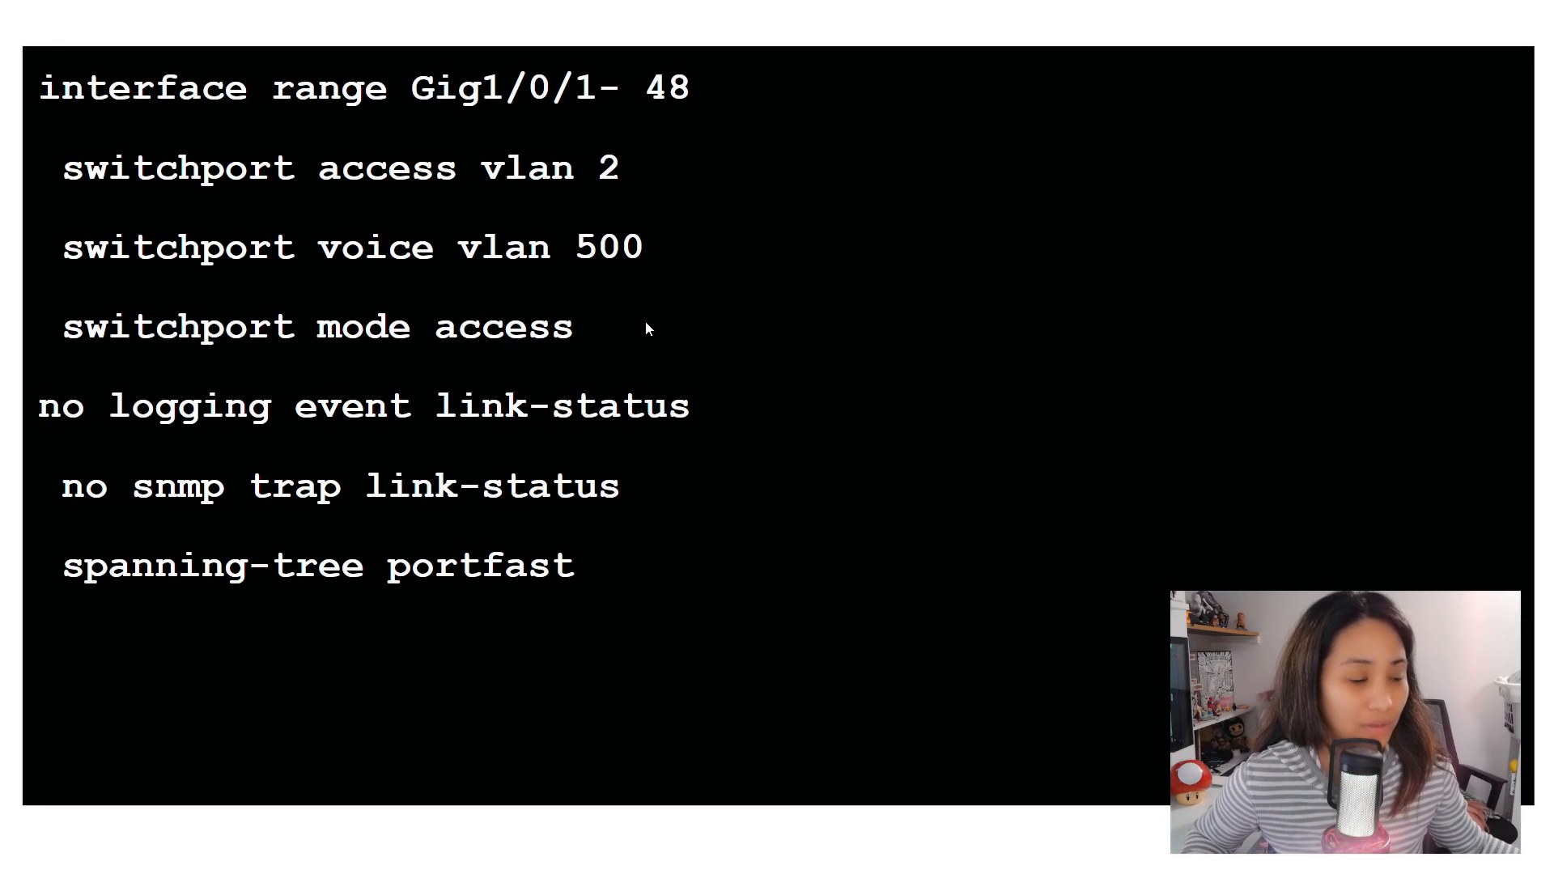
mouse_move(434, 351)
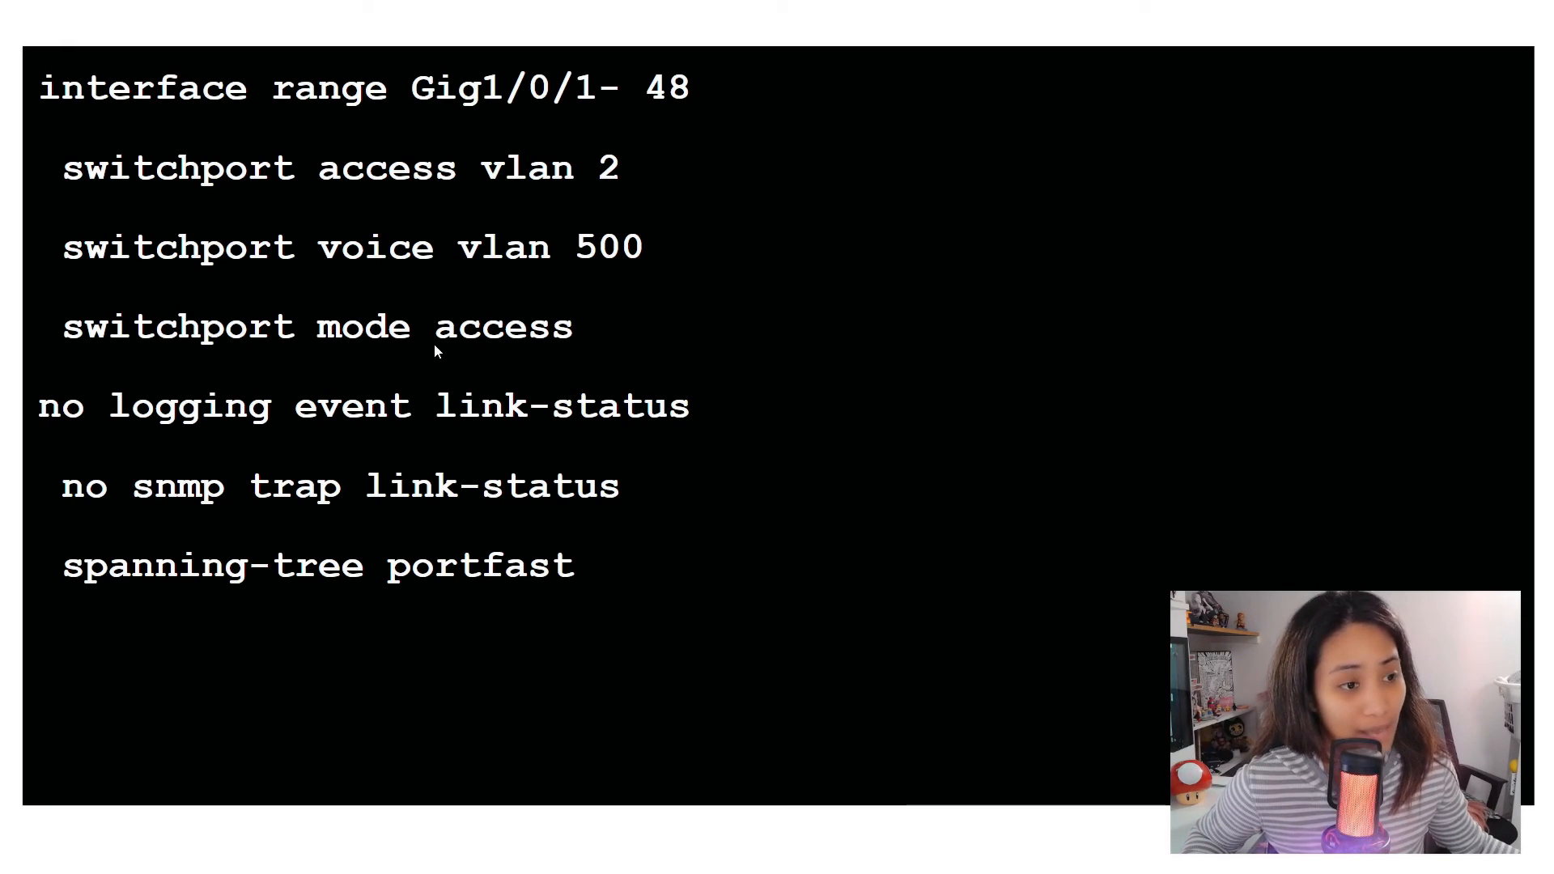
mouse_move(840, 377)
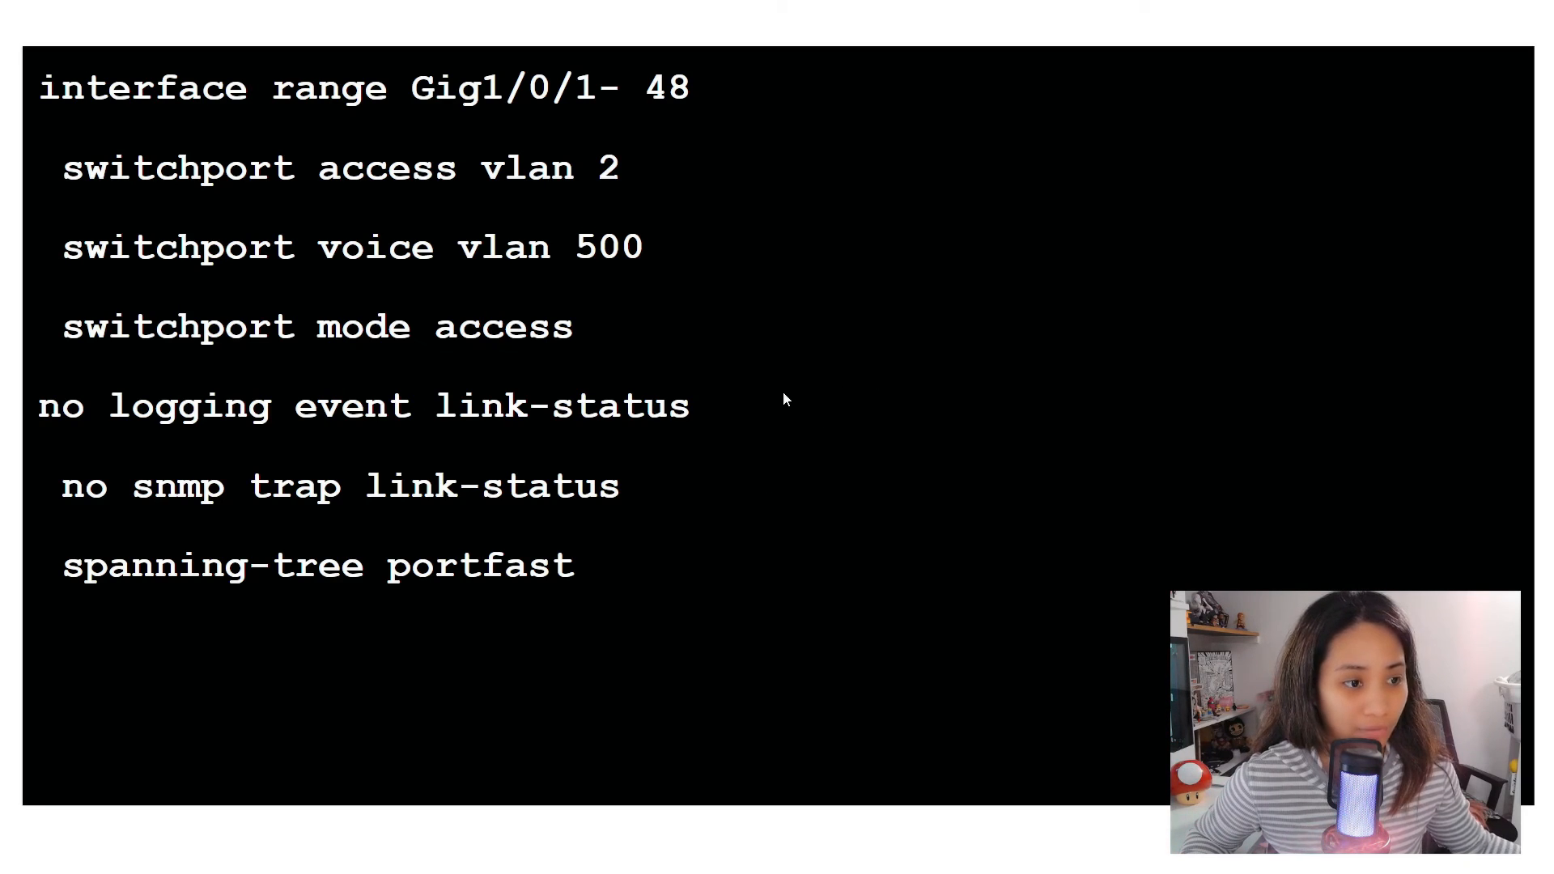
mouse_move(479, 601)
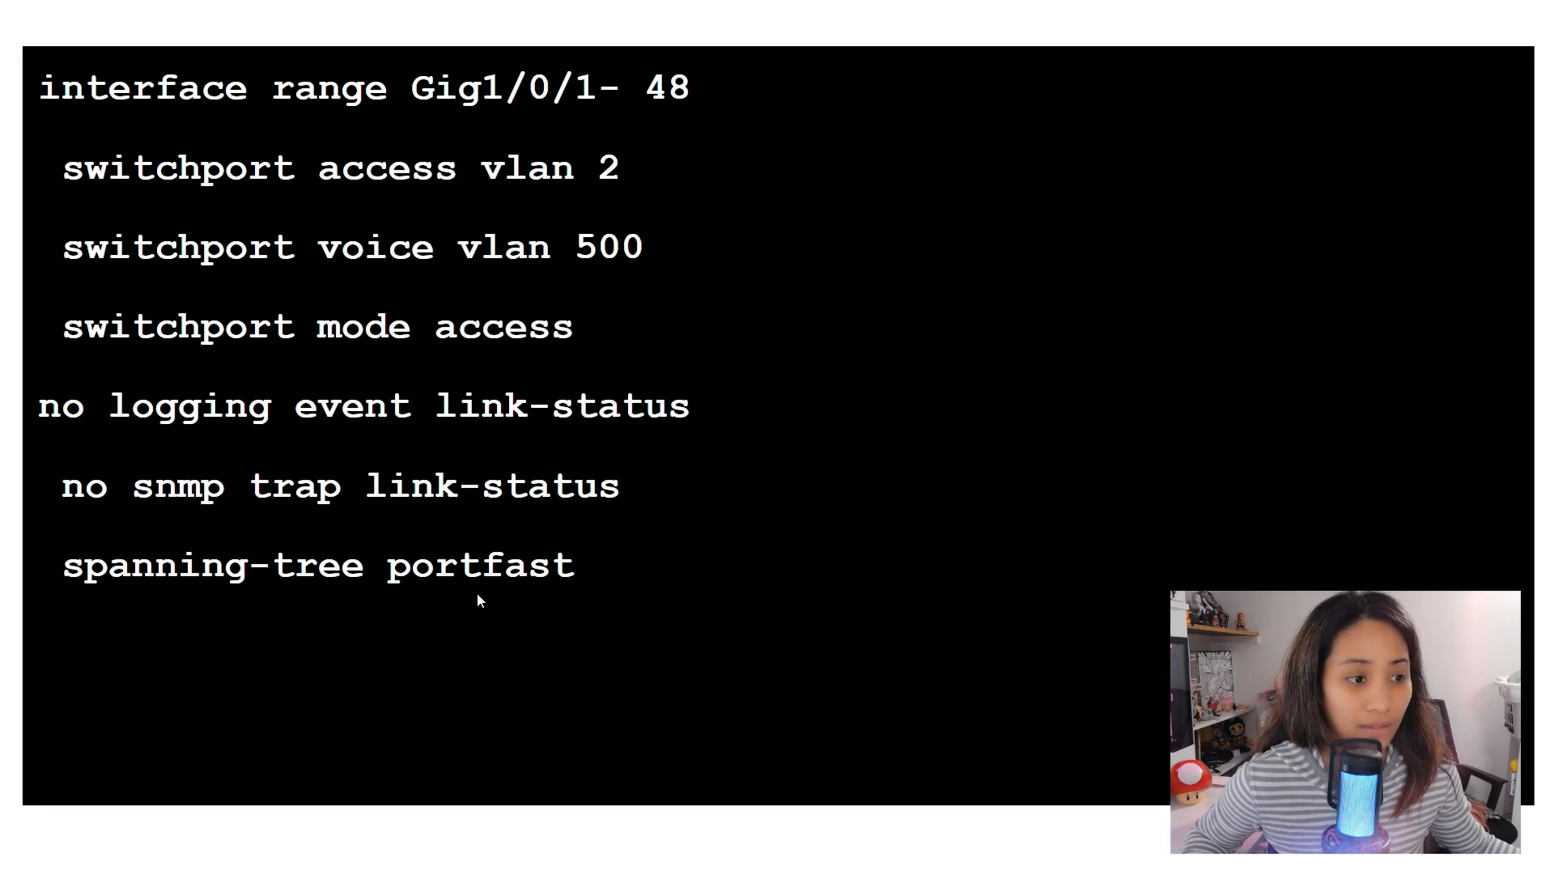
mouse_move(1107, 483)
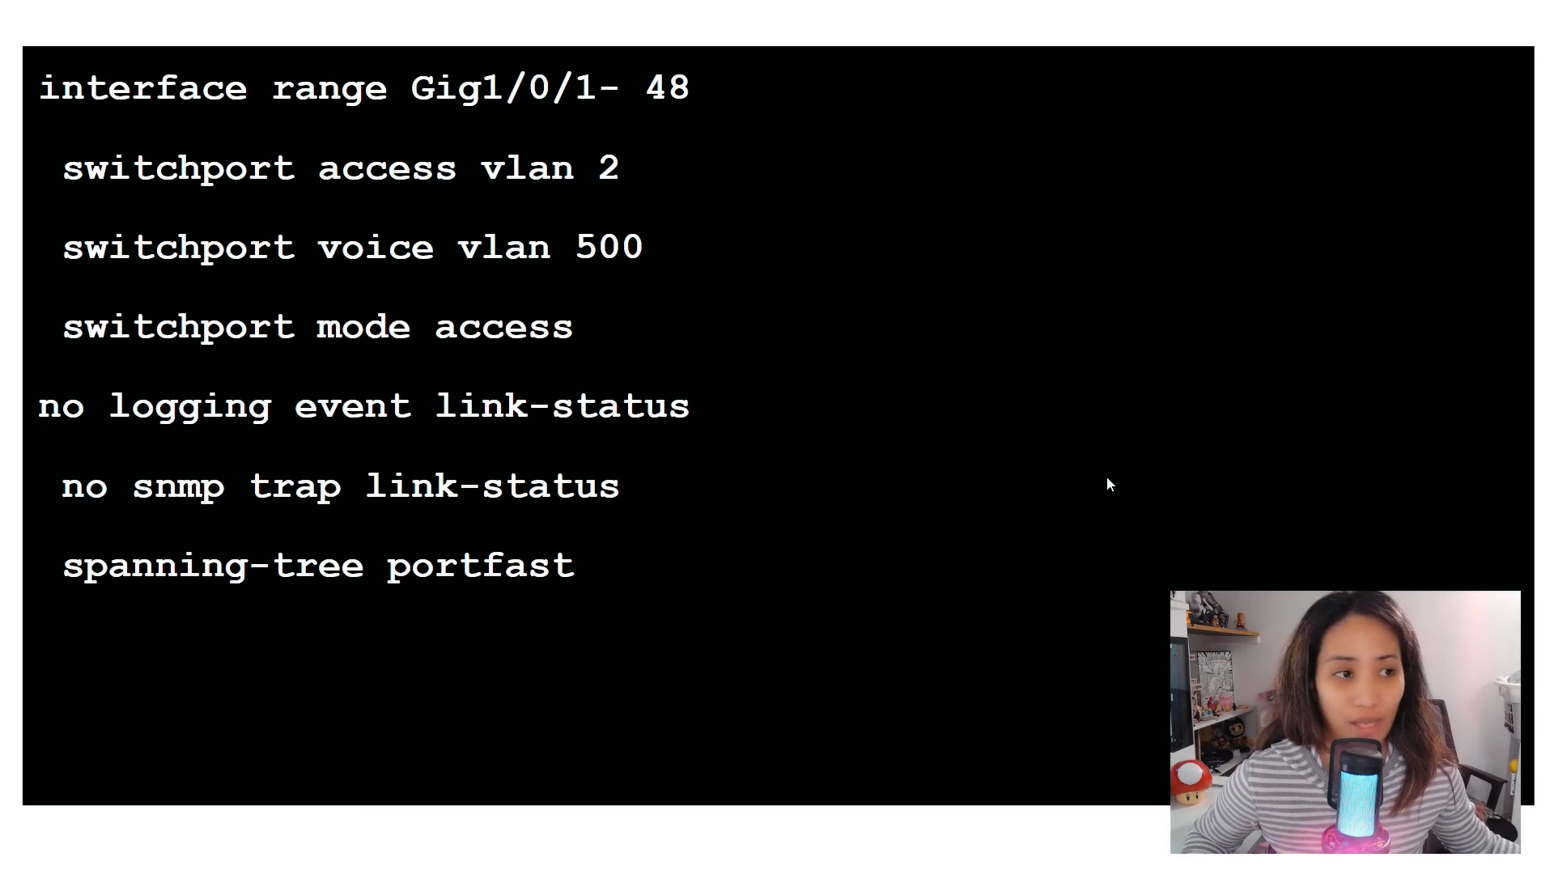